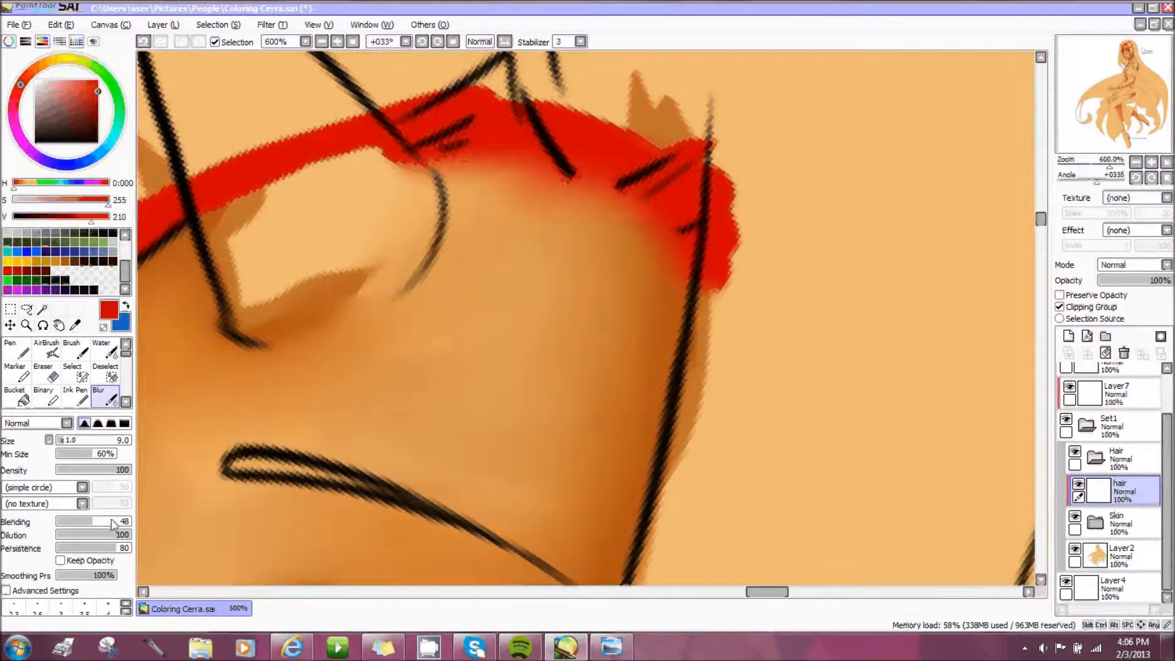
Step: Blur the skin shading under the hair, then paint red hair colour beside the ear
{"action": "left_click", "coordinate": [10, 349]}
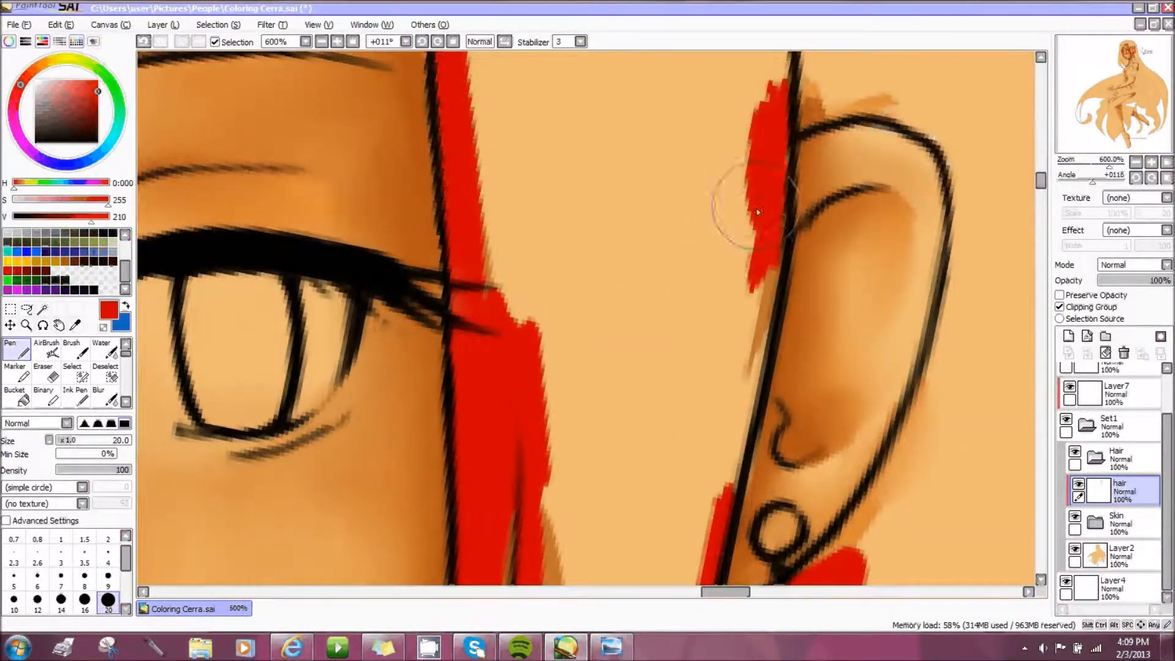
{"action": "left_click_drag", "start_coordinate": [749, 210], "coordinate": [982, 113]}
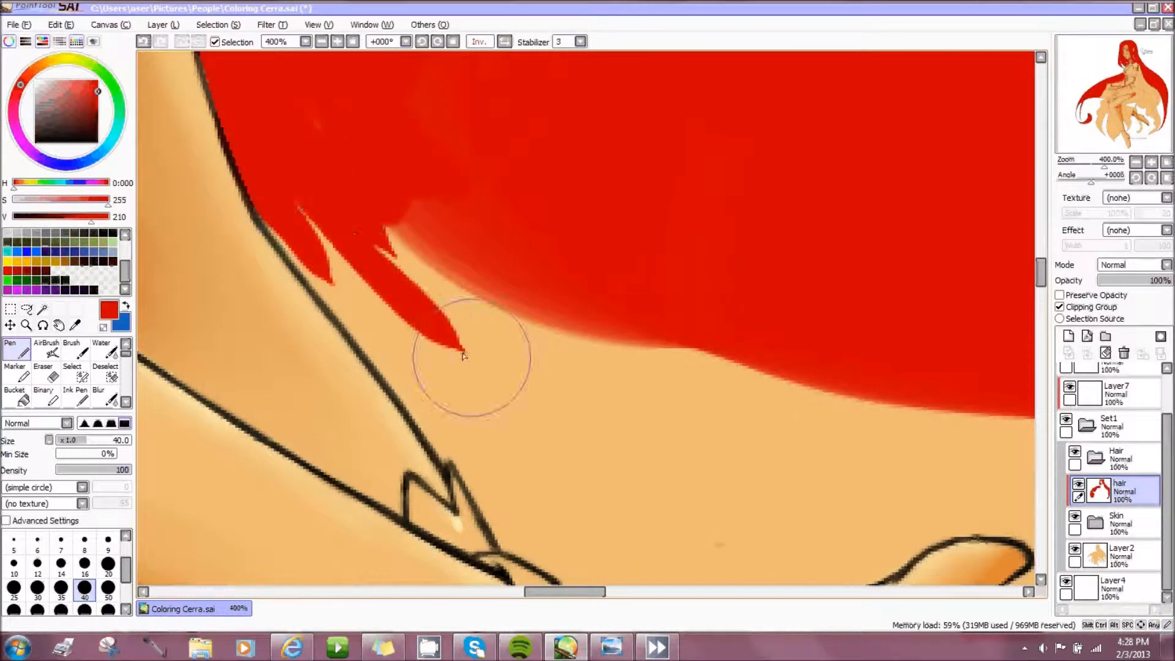
Step: Paint flat red over the top of the hair with the size-40 Pen
{"action": "left_click_drag", "start_coordinate": [464, 353], "coordinate": [337, 315]}
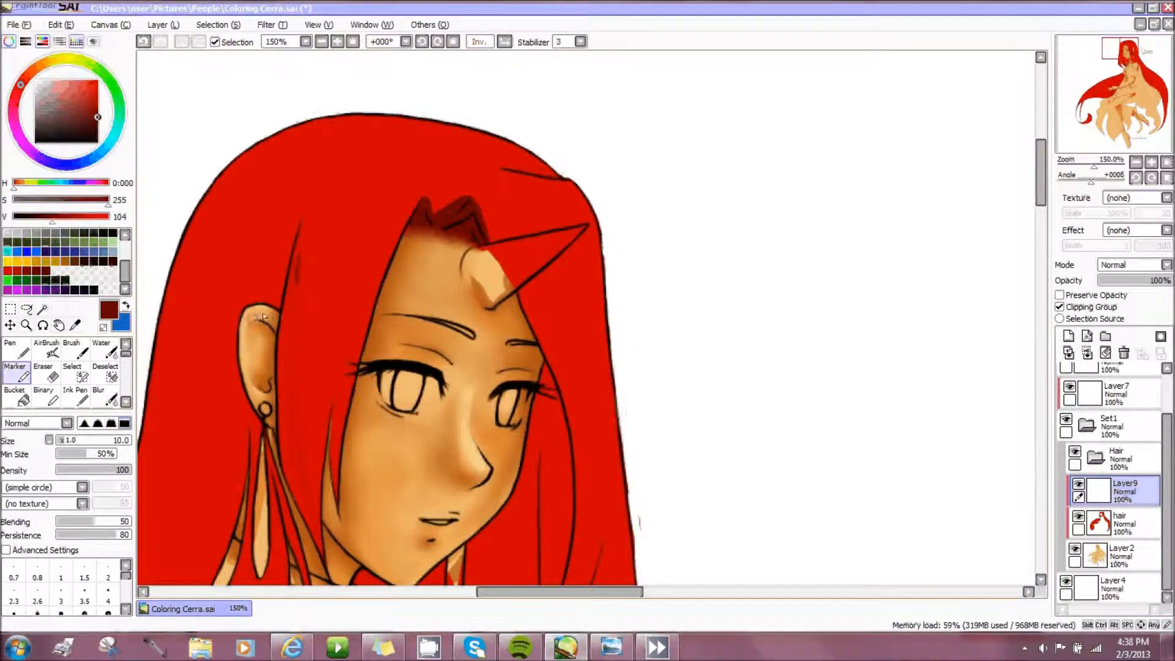
Step: Add Layer9, return to the hair layer, and paint red along the long strands to the lineart
{"action": "left_click", "coordinate": [10, 347]}
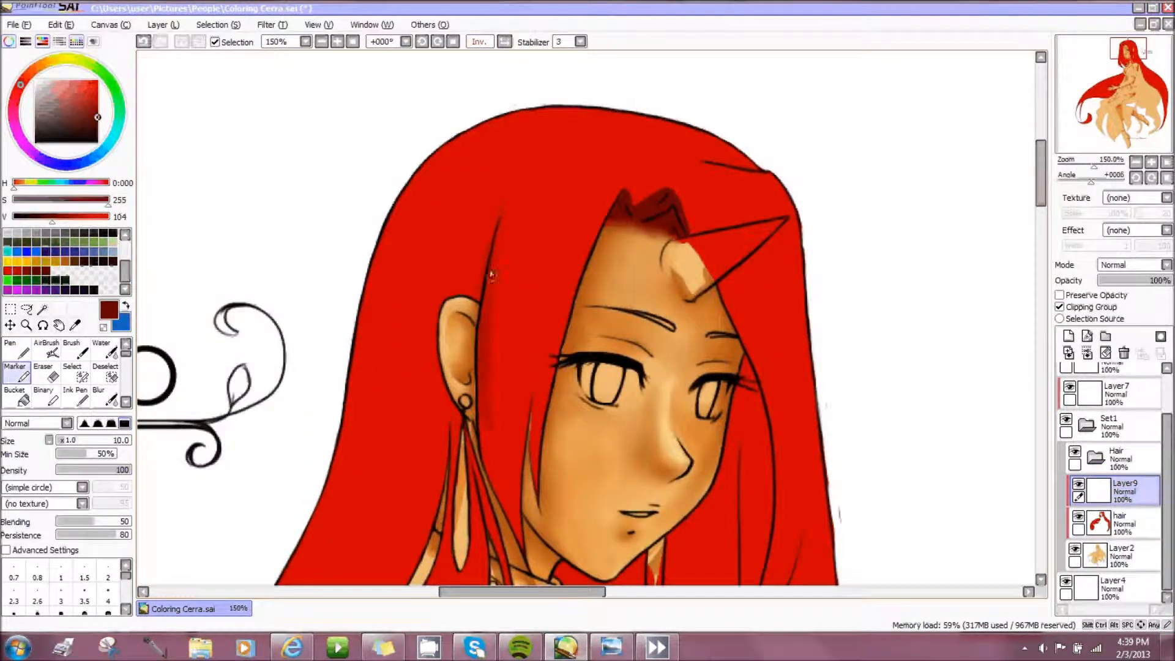
{"action": "left_click", "coordinate": [43, 367]}
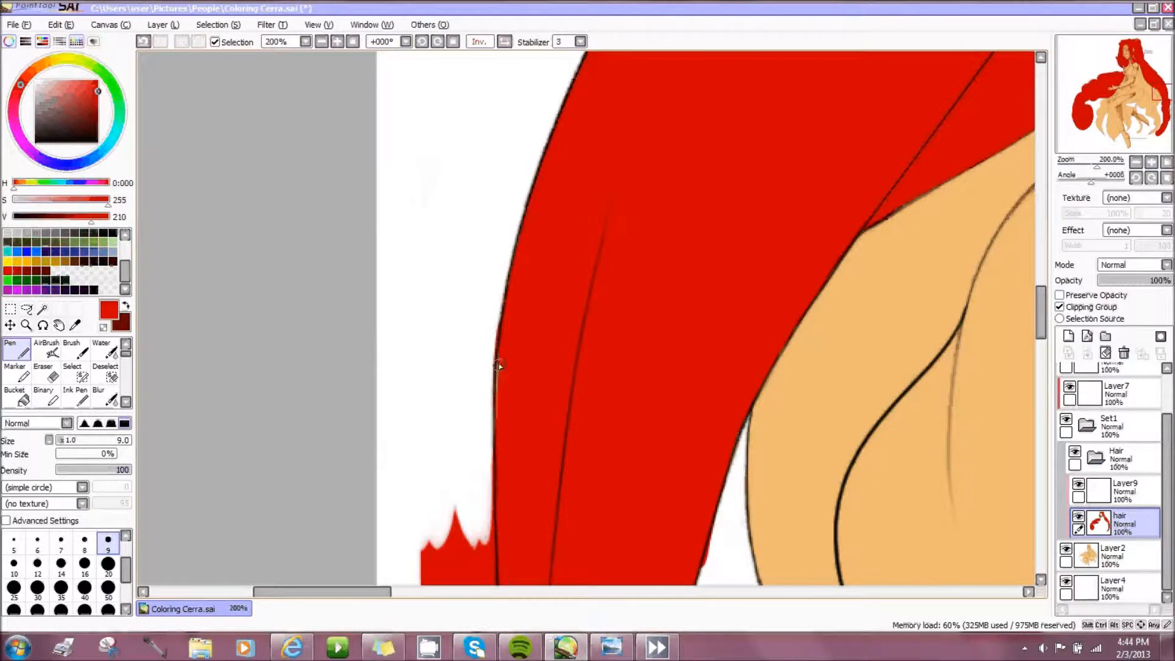
{"action": "left_click", "coordinate": [43, 352]}
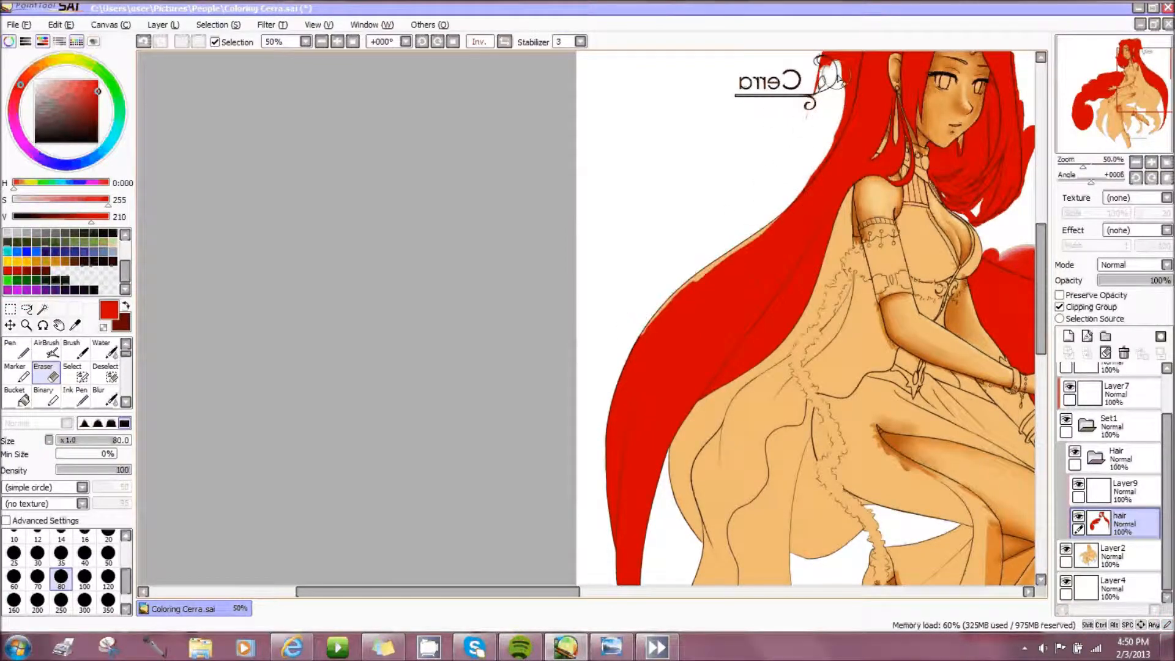
Step: Zoom out to 50% to view the stray red paint outside the hair
{"action": "scroll", "scroll_direction": "down", "scroll_amount": 3}
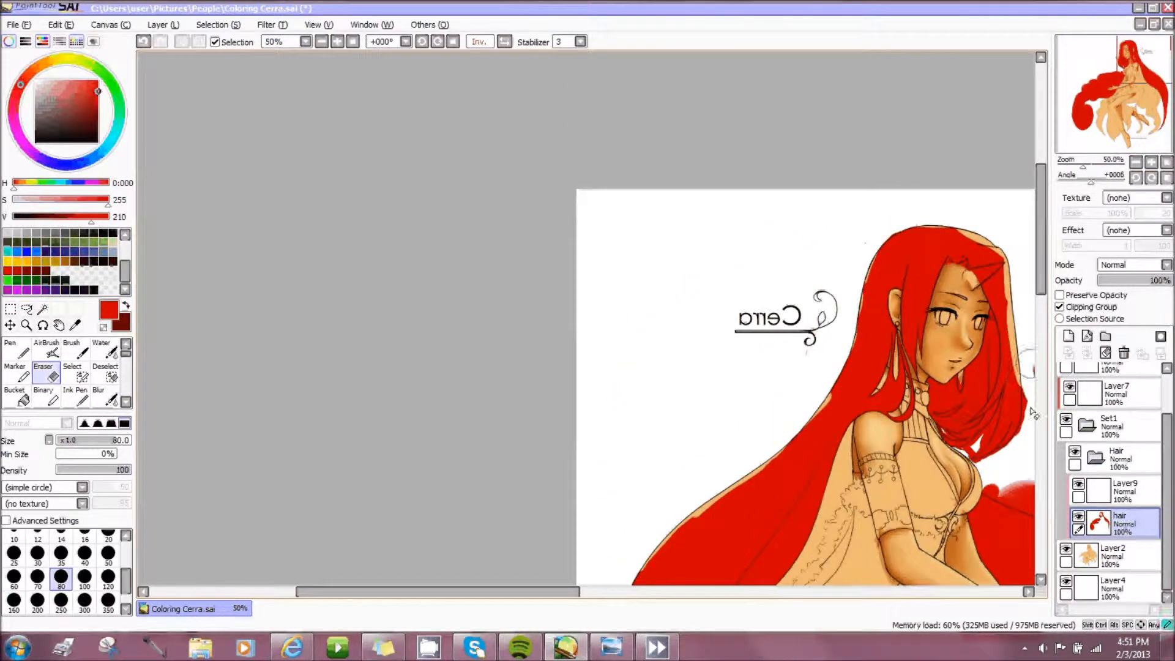
{"action": "scroll", "scroll_direction": "down", "scroll_amount": 3}
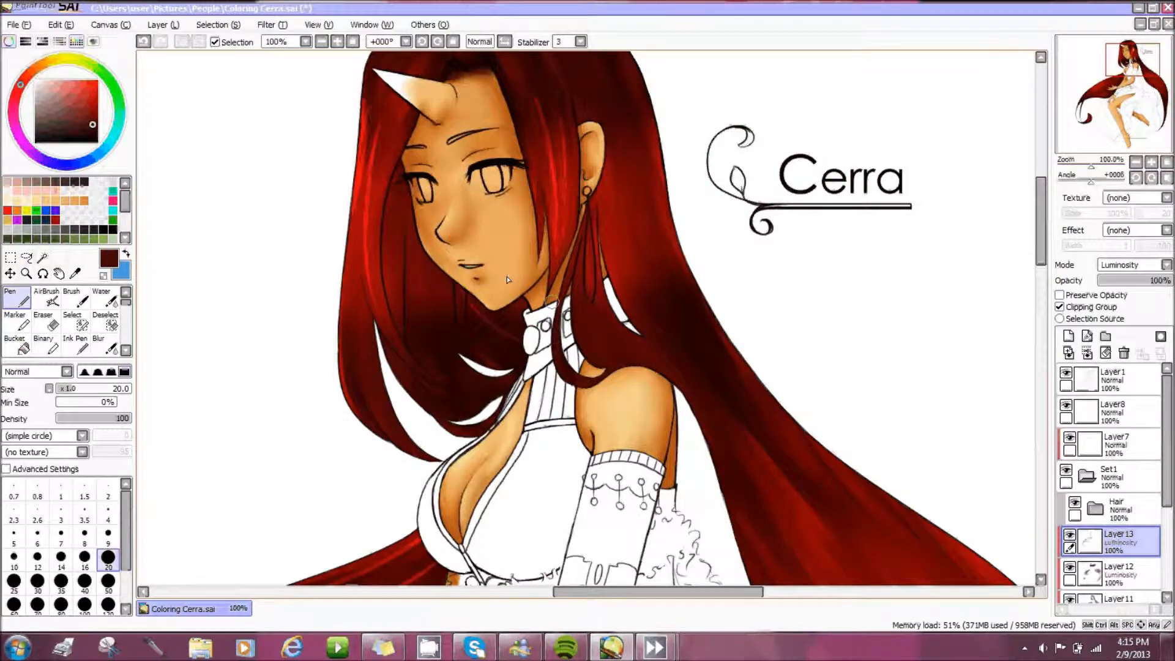
Step: Zoom out to 33% to view the whole figure with the deepened hair shading
{"action": "scroll", "scroll_direction": "down", "scroll_amount": 3}
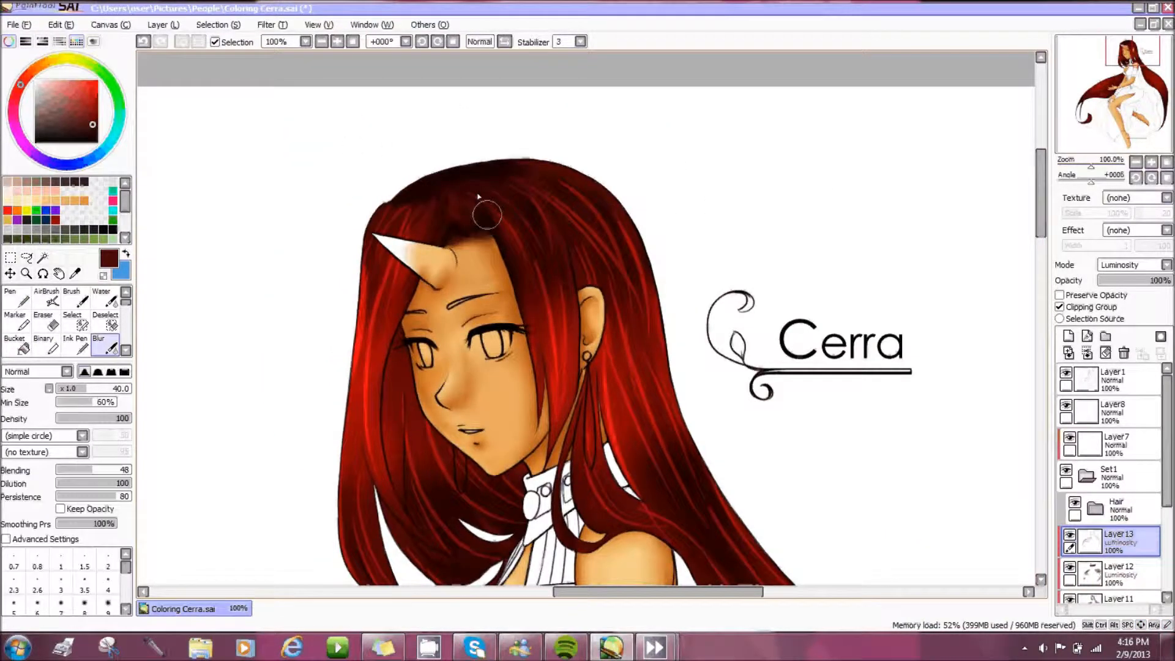
{"action": "scroll", "scroll_direction": "down", "scroll_amount": 3}
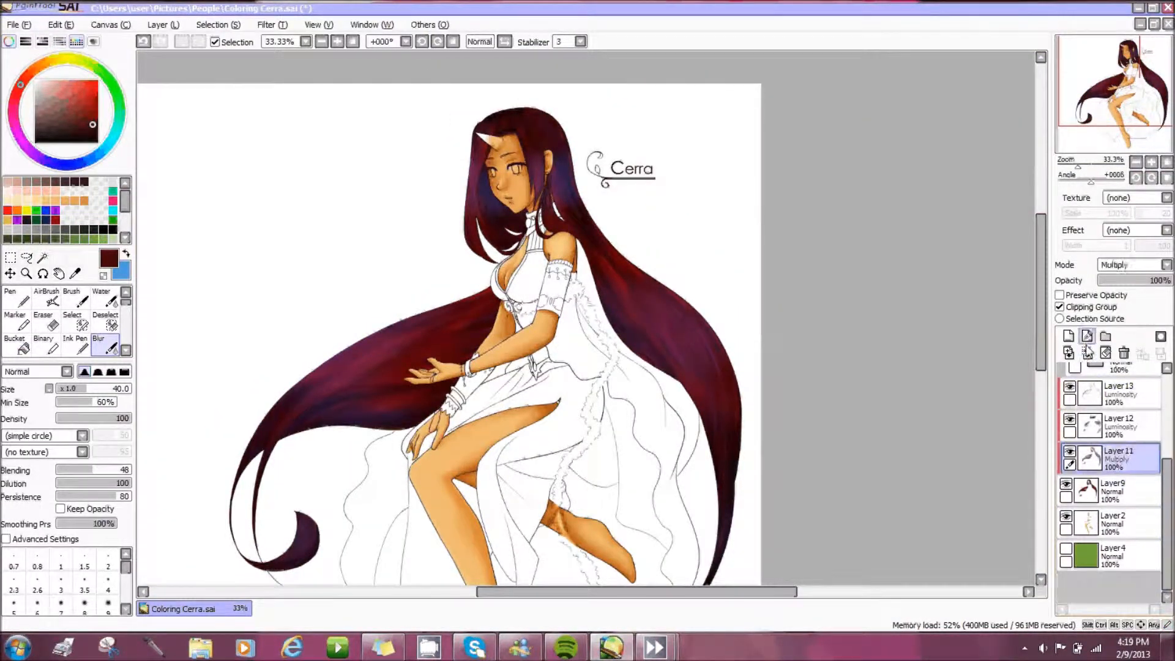
Step: Merge the hair shading layers and apply a +55 Hue shift to turn the hair purple
{"action": "left_click", "coordinate": [265, 25]}
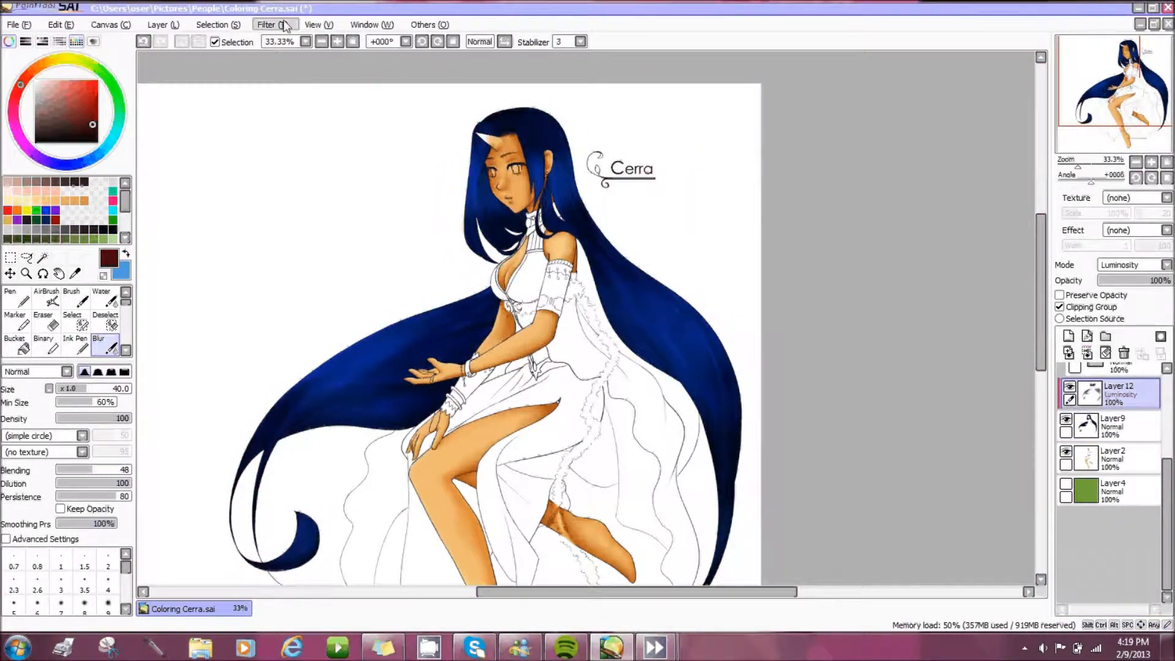
{"action": "left_click", "coordinate": [267, 24]}
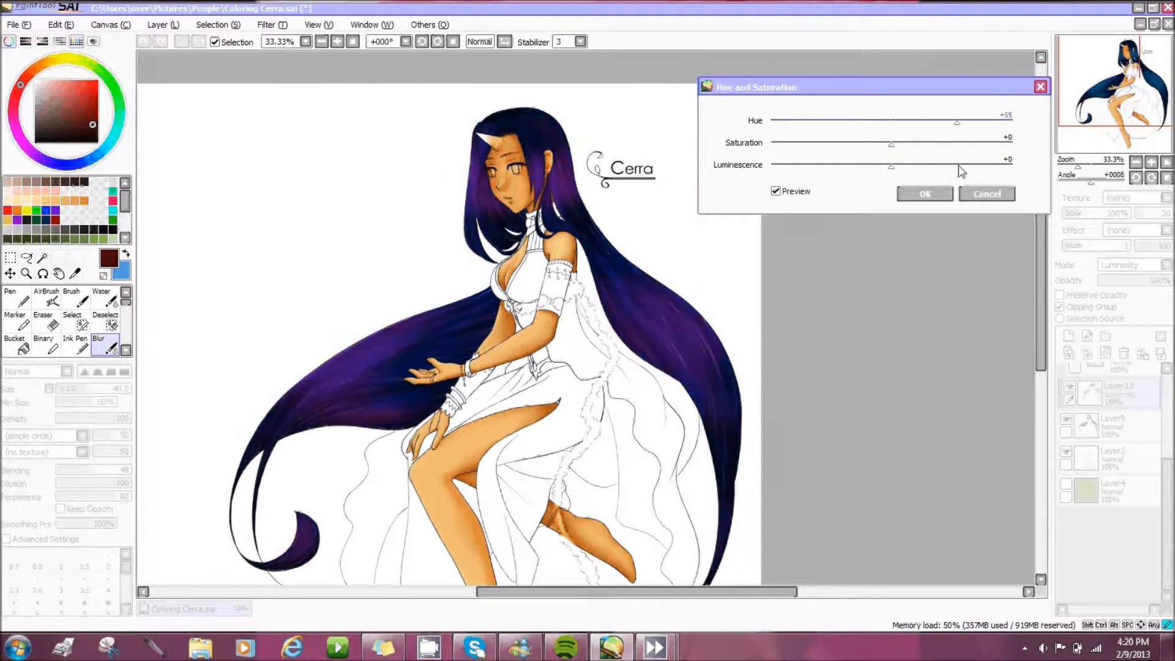
{"action": "left_click", "coordinate": [924, 193]}
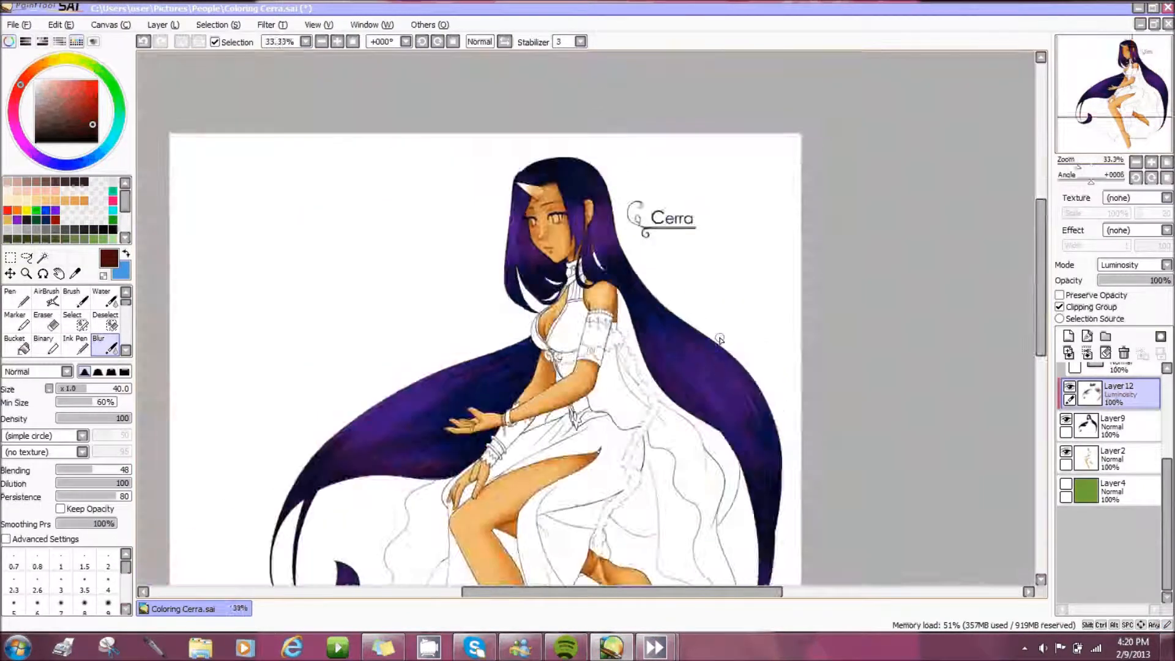